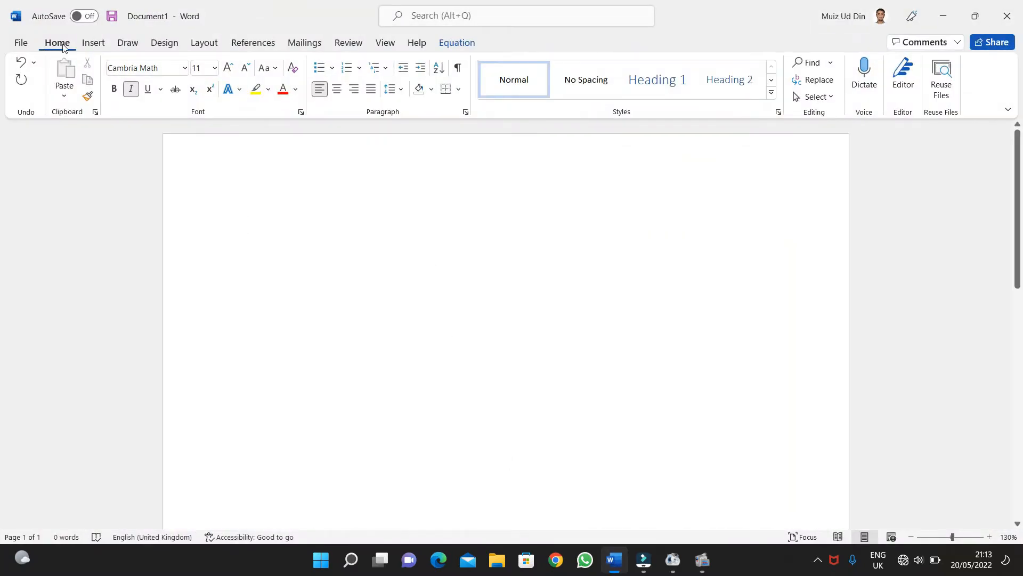
Open the Ink to Math handwriting panel from the Draw ribbon.
click(127, 43)
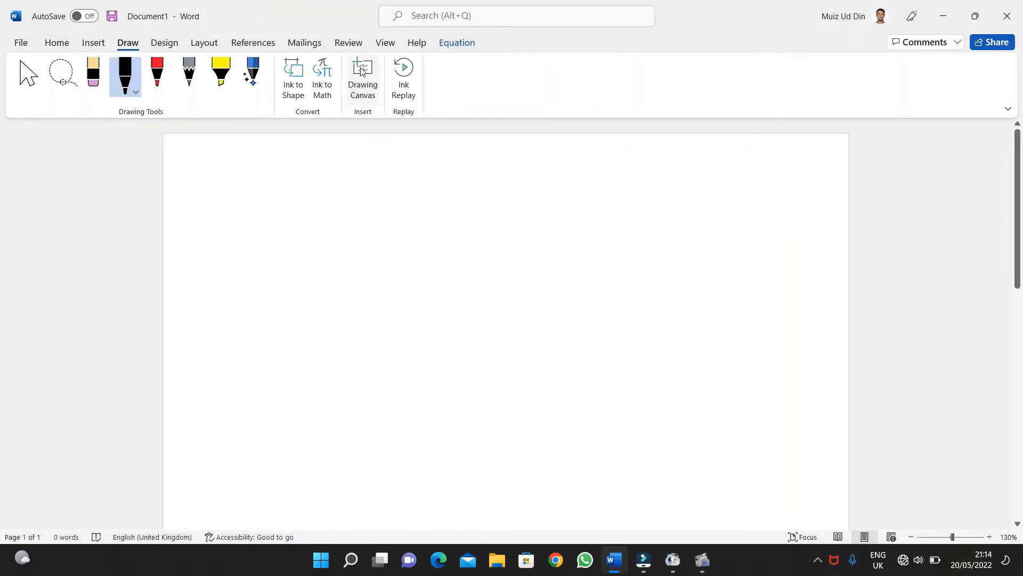
click(321, 77)
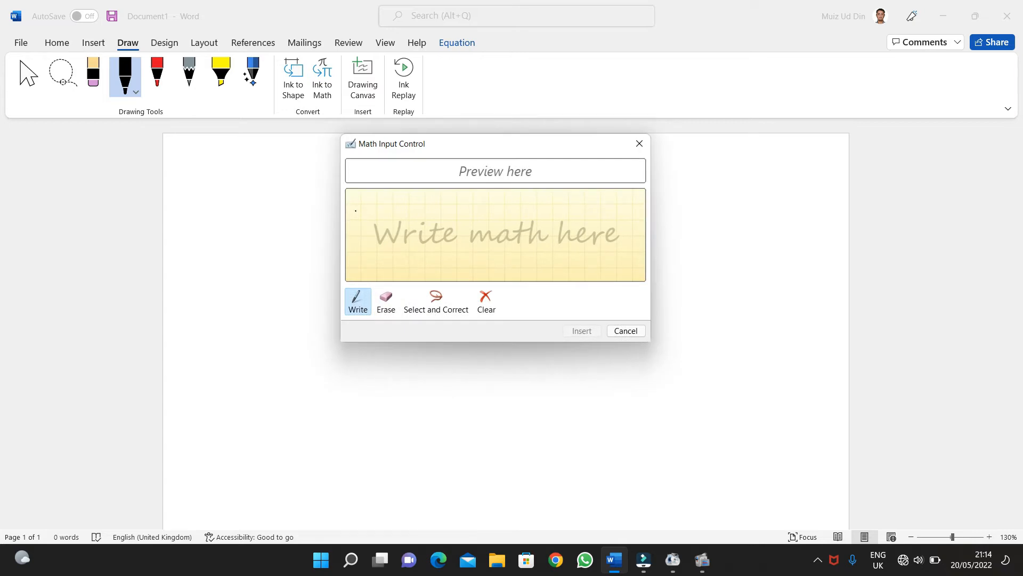
Handwrite the left side x³ + 2x²/y followed by the equals sign.
drag(358, 212, 368, 251)
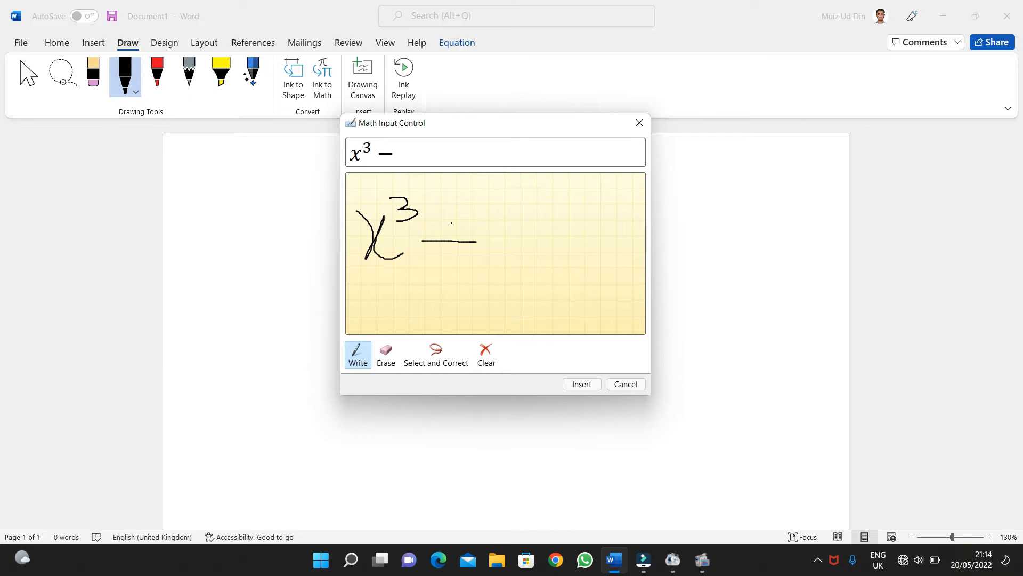
drag(446, 228, 446, 268)
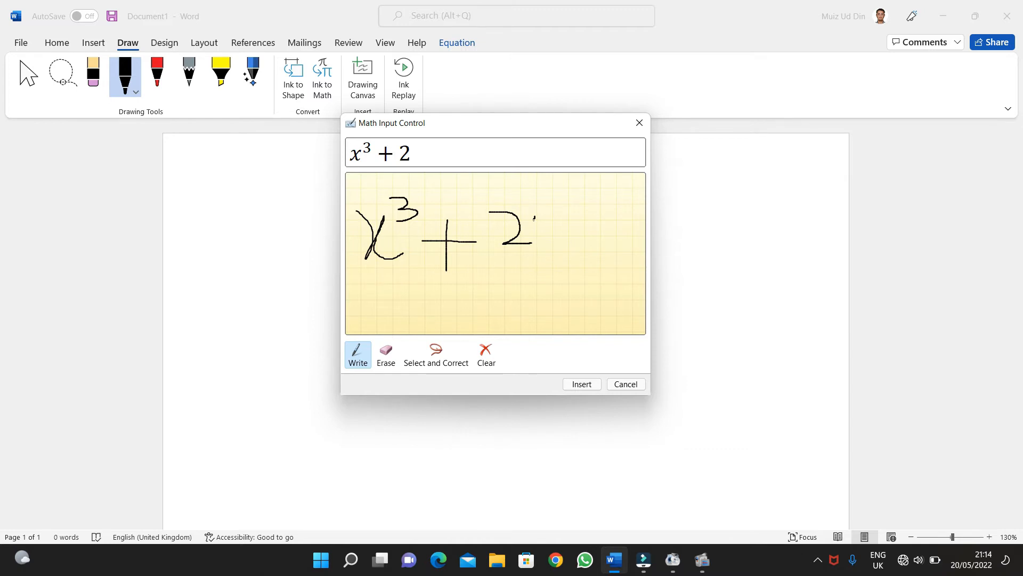
drag(535, 222, 574, 255)
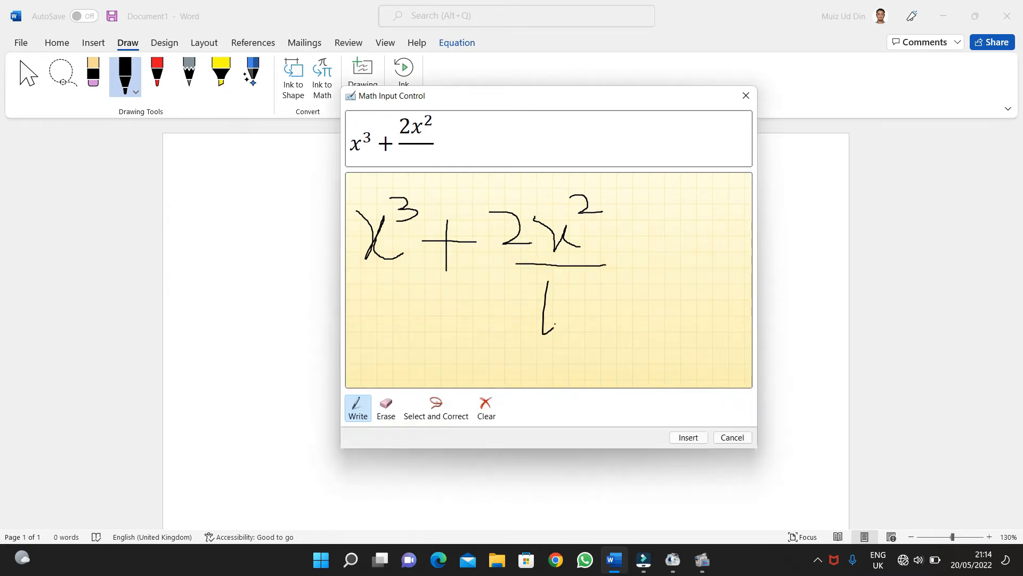
drag(550, 301, 547, 366)
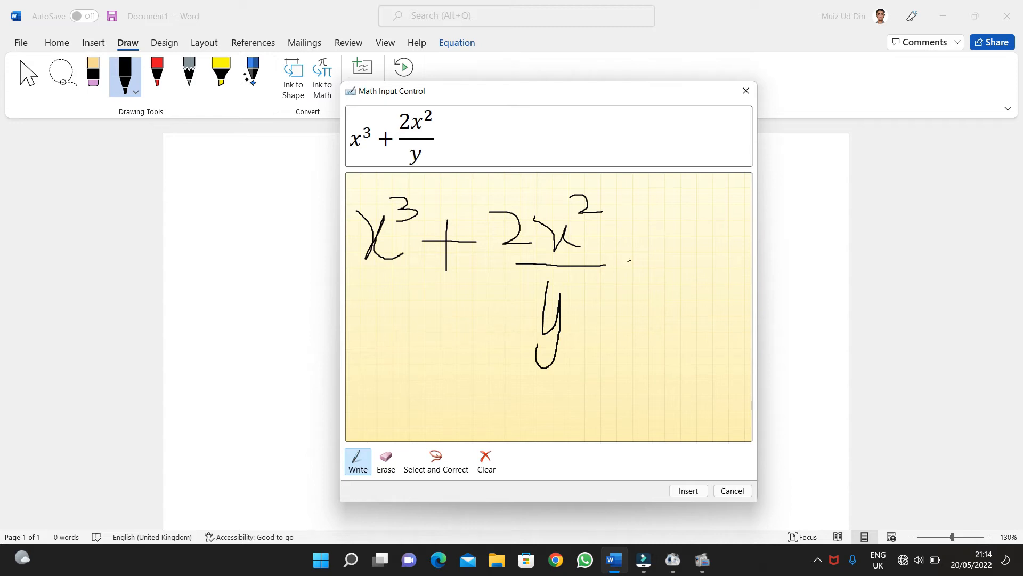
drag(623, 264, 662, 277)
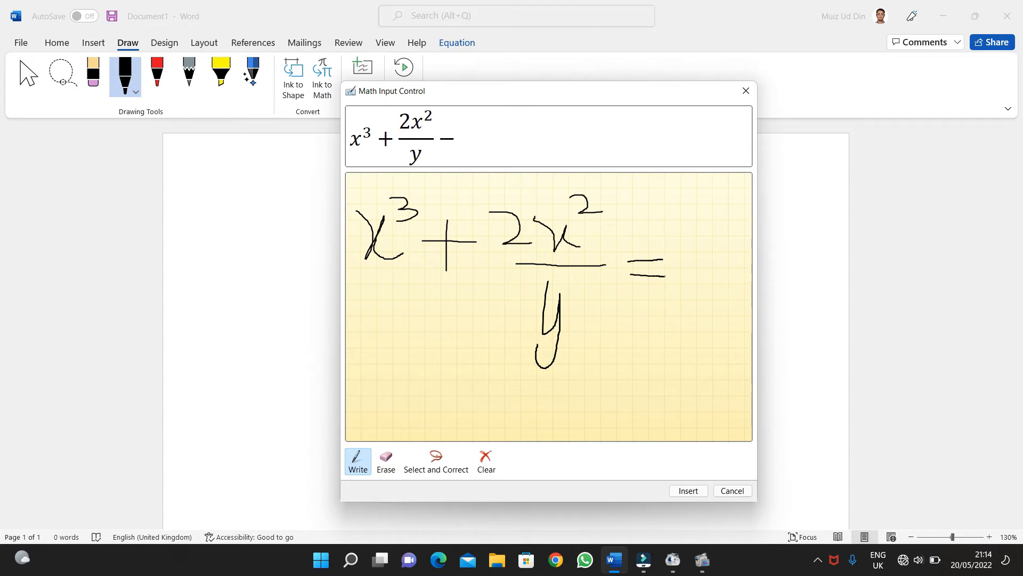
Handwrite the right side x/y² and insert the recognised equation into the page.
drag(708, 225, 698, 264)
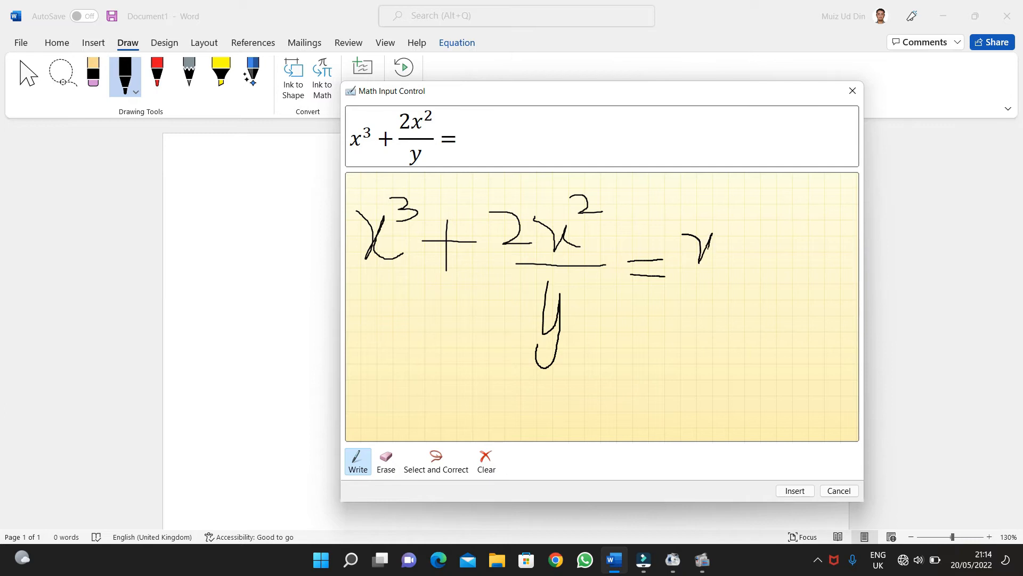
drag(702, 242, 732, 283)
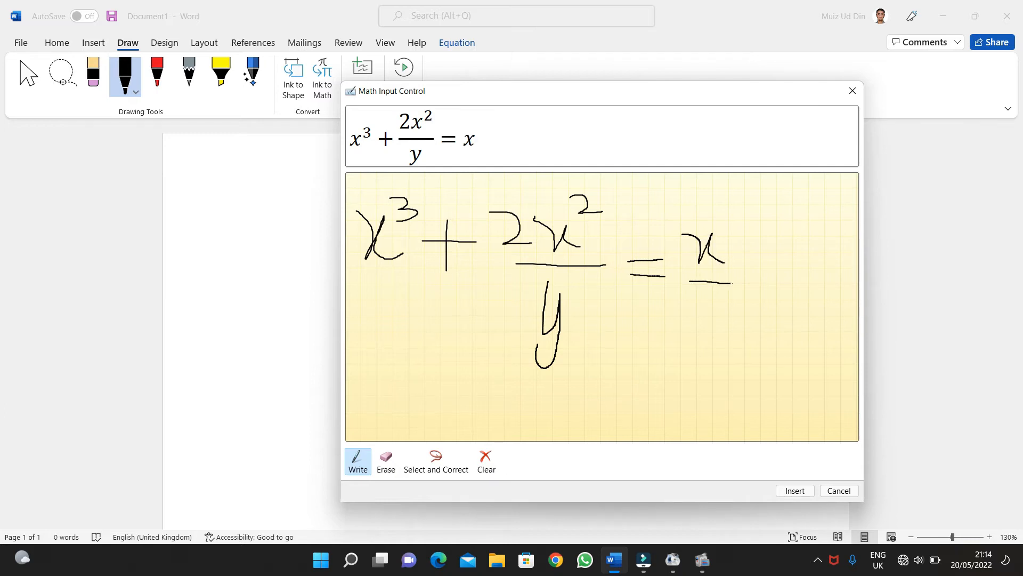
drag(701, 301, 717, 352)
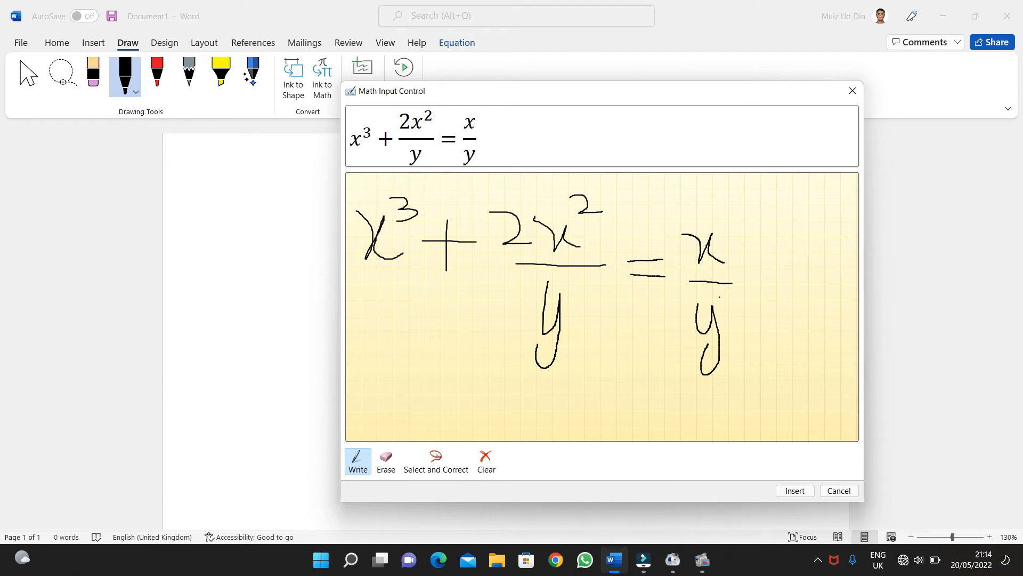
drag(717, 294, 741, 320)
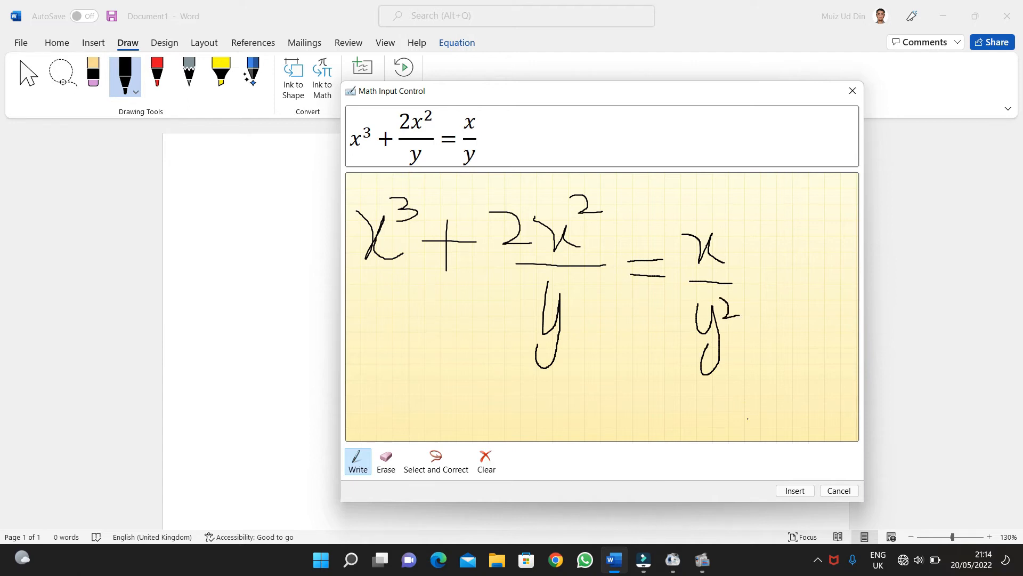
click(793, 490)
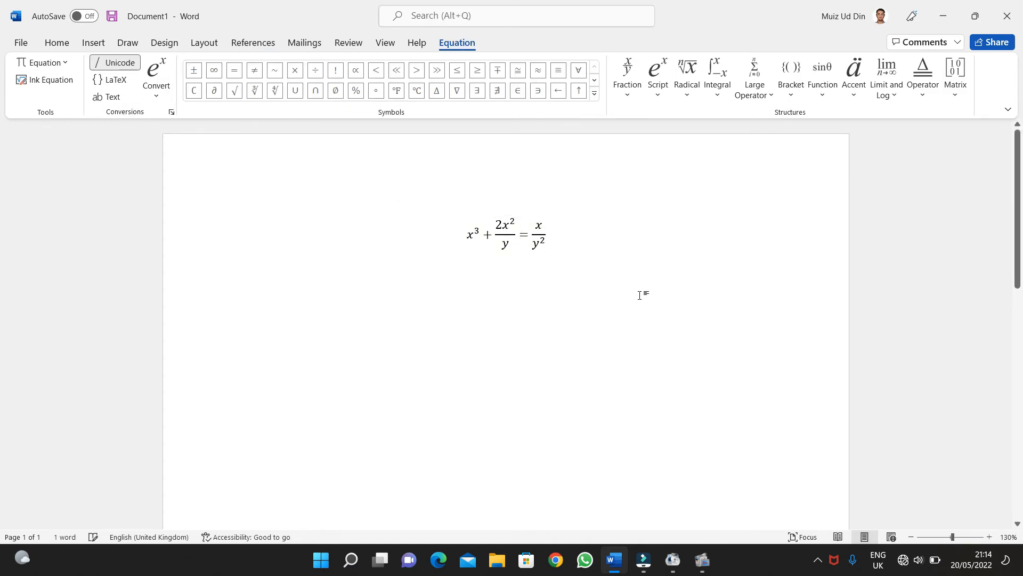
Place the cursor below the first equation and open a new Ink to Math panel.
click(246, 268)
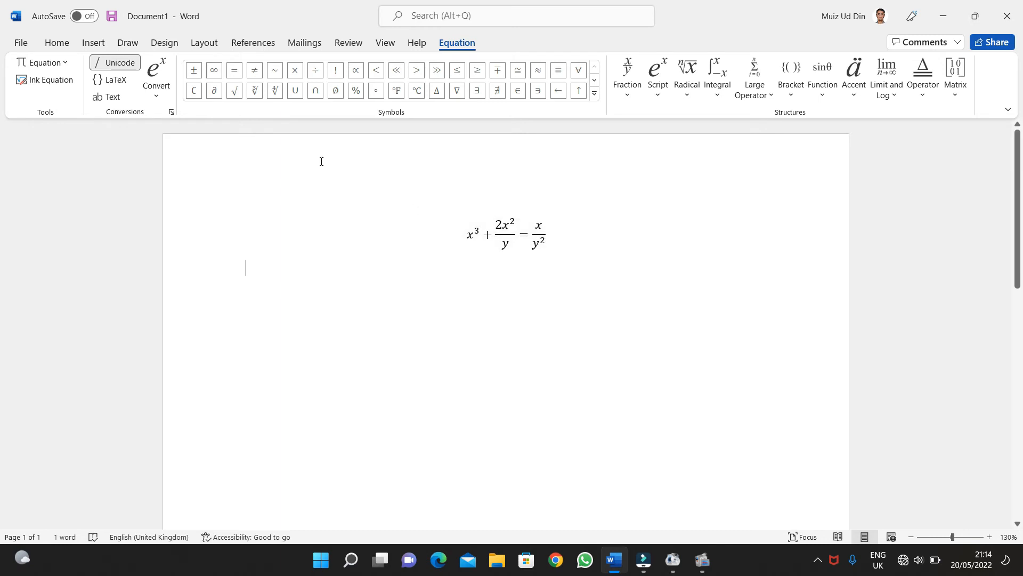
click(127, 42)
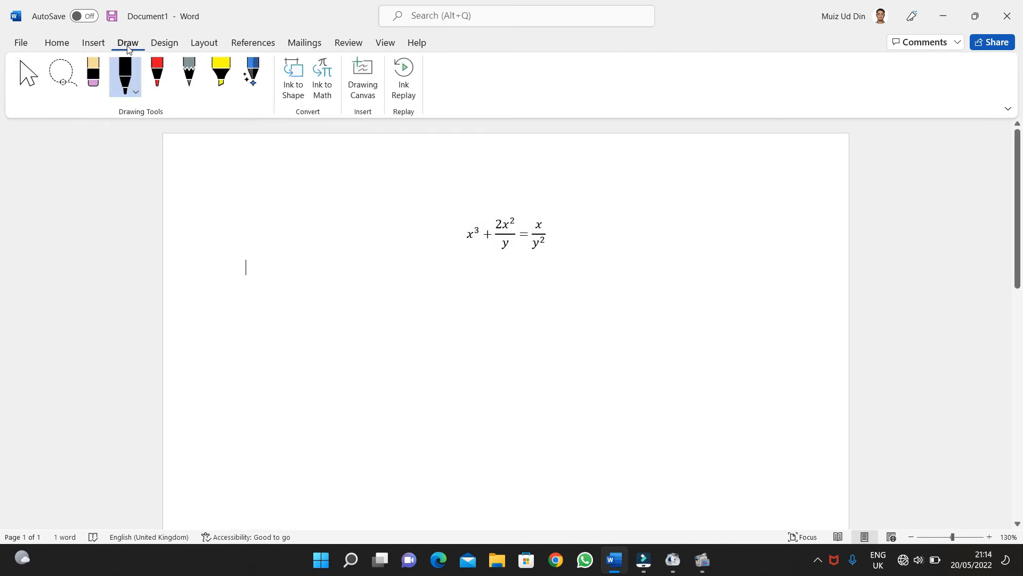
click(322, 78)
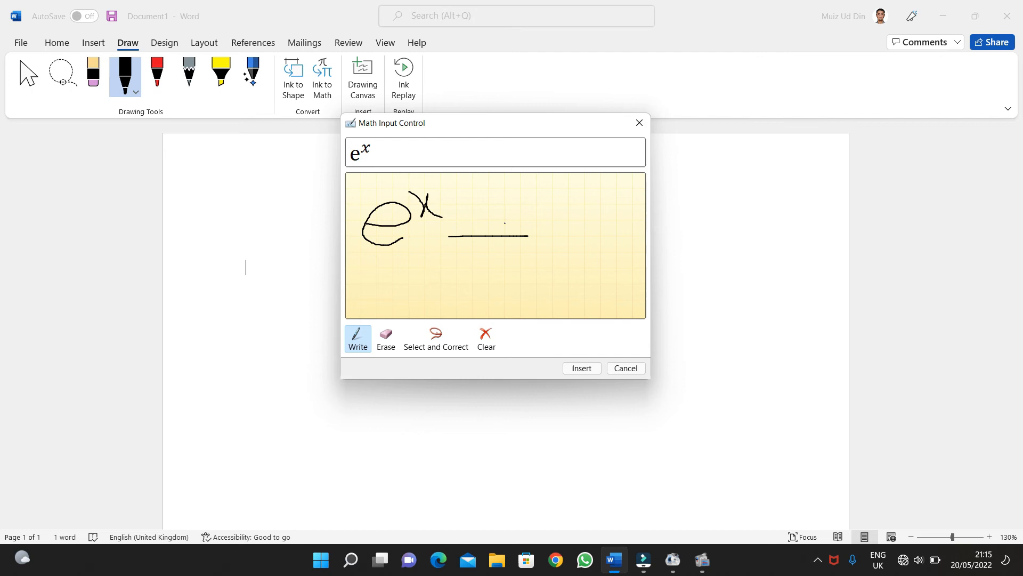
Handwrite eˣ + 2 = 6 log x and insert it as the second typeset equation.
drag(494, 209, 496, 264)
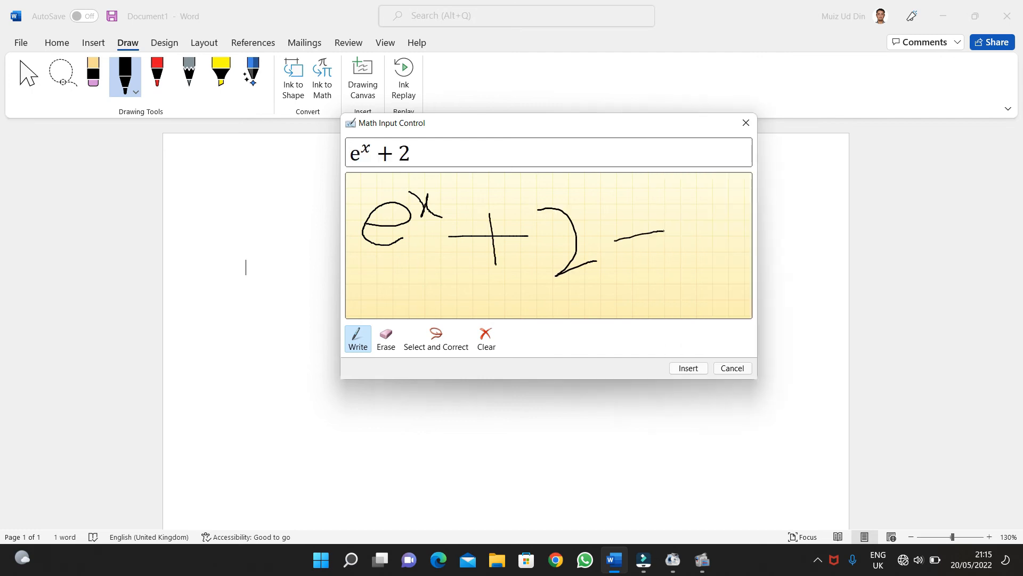
drag(617, 253, 642, 254)
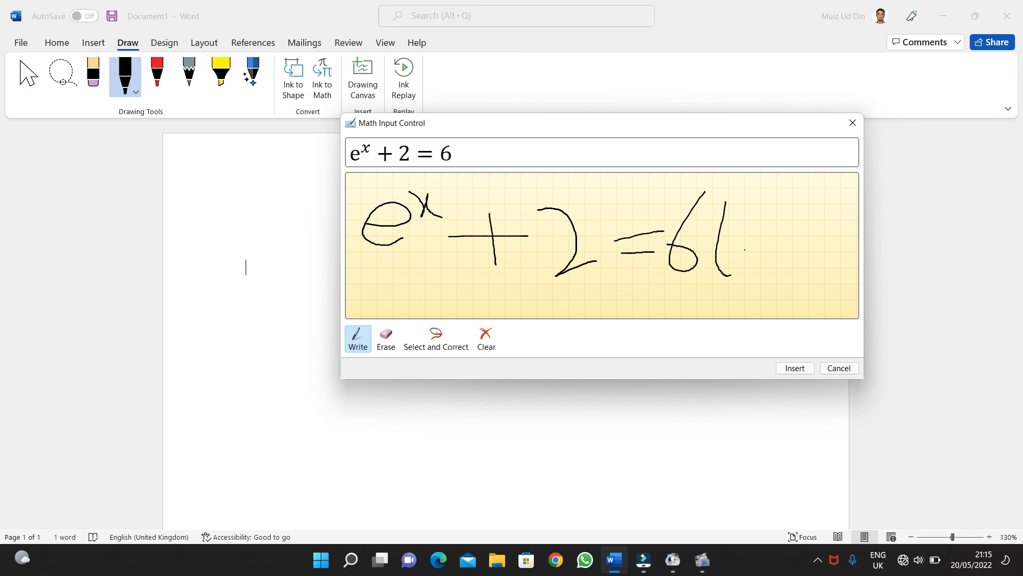
drag(748, 248, 753, 271)
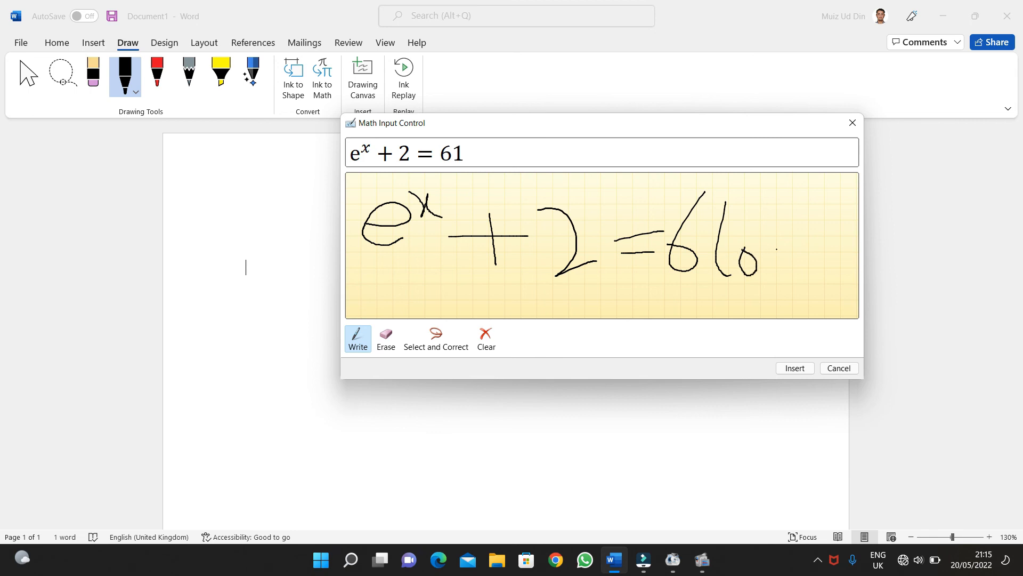
drag(760, 254, 780, 277)
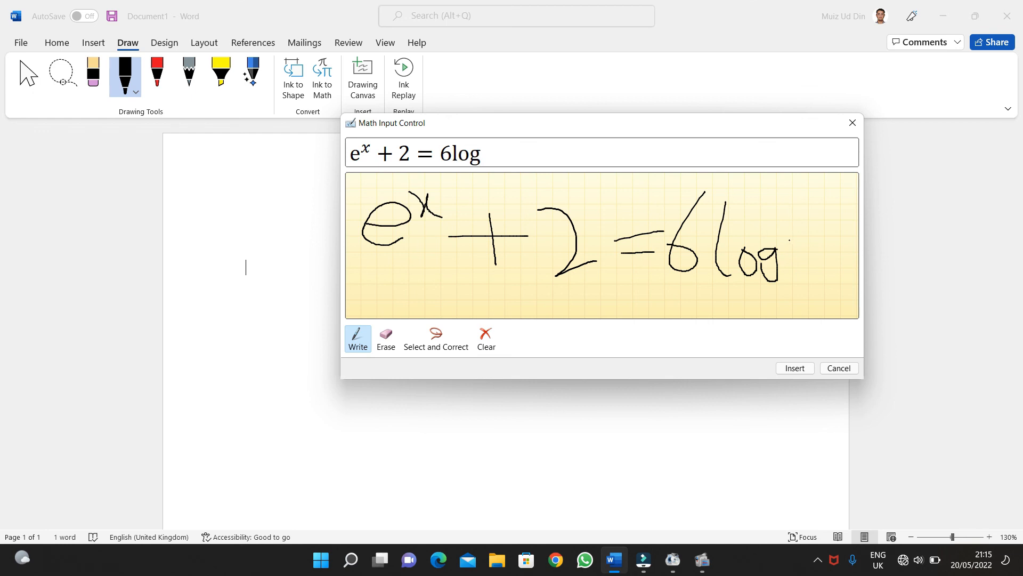
drag(784, 238, 795, 264)
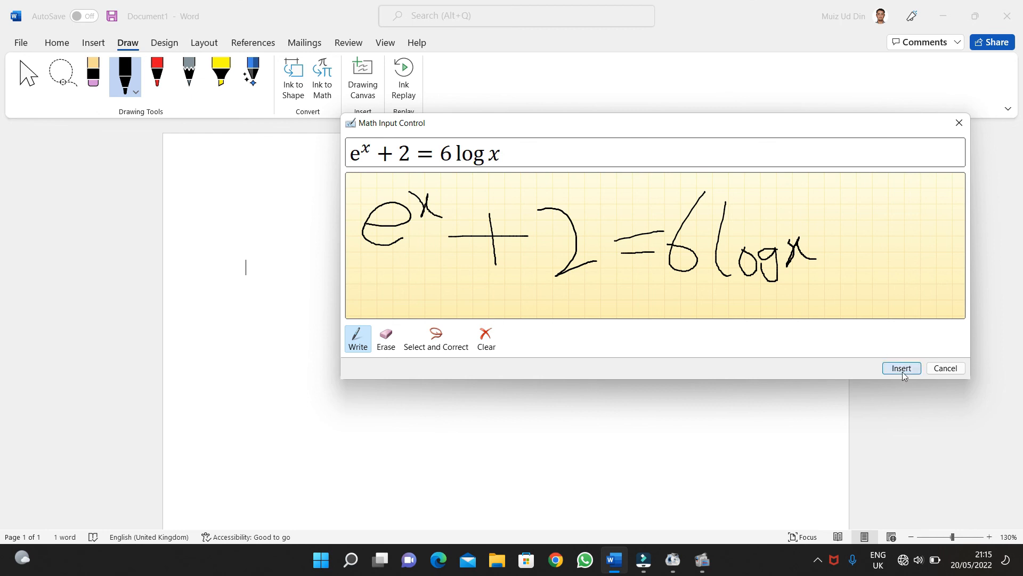
click(900, 368)
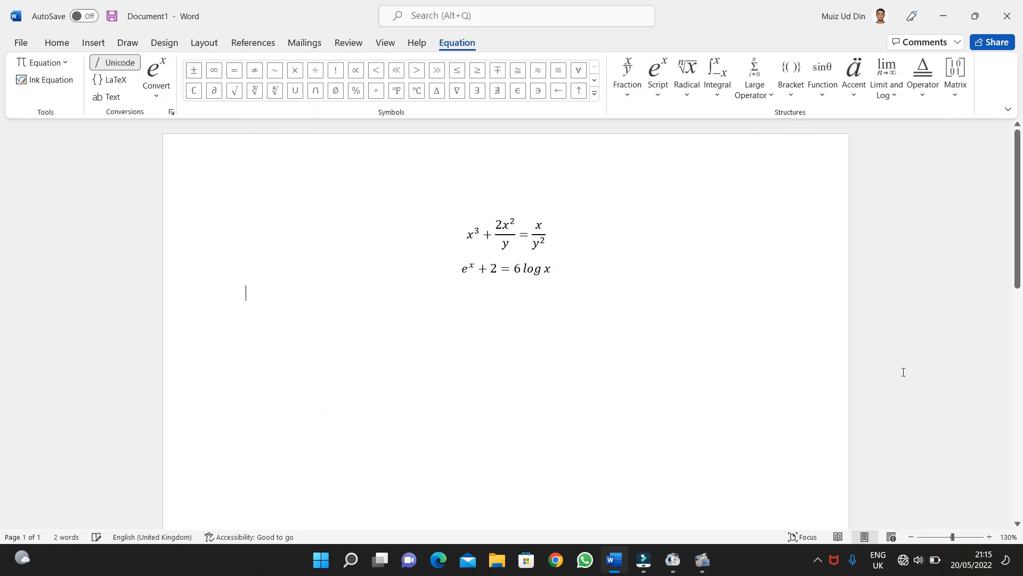